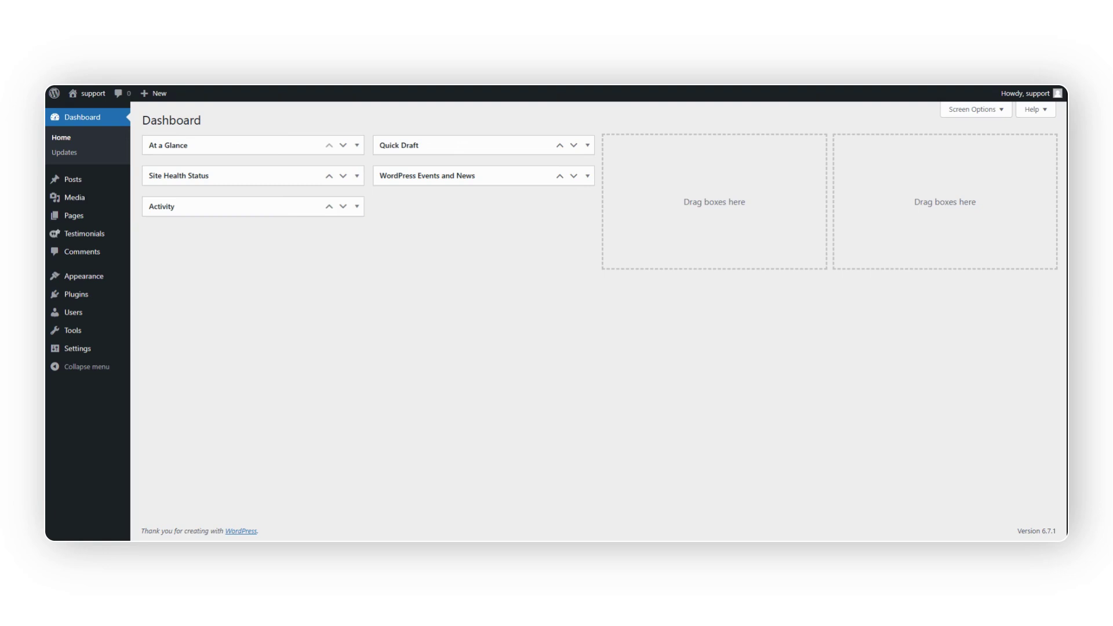
mouse_move(99, 123)
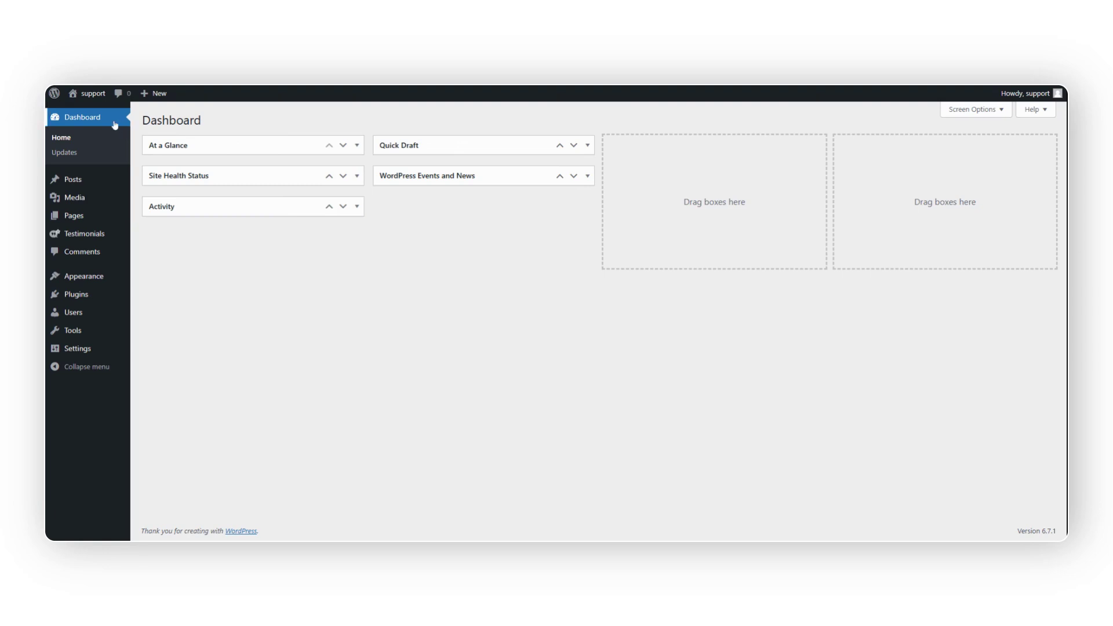
mouse_move(84, 234)
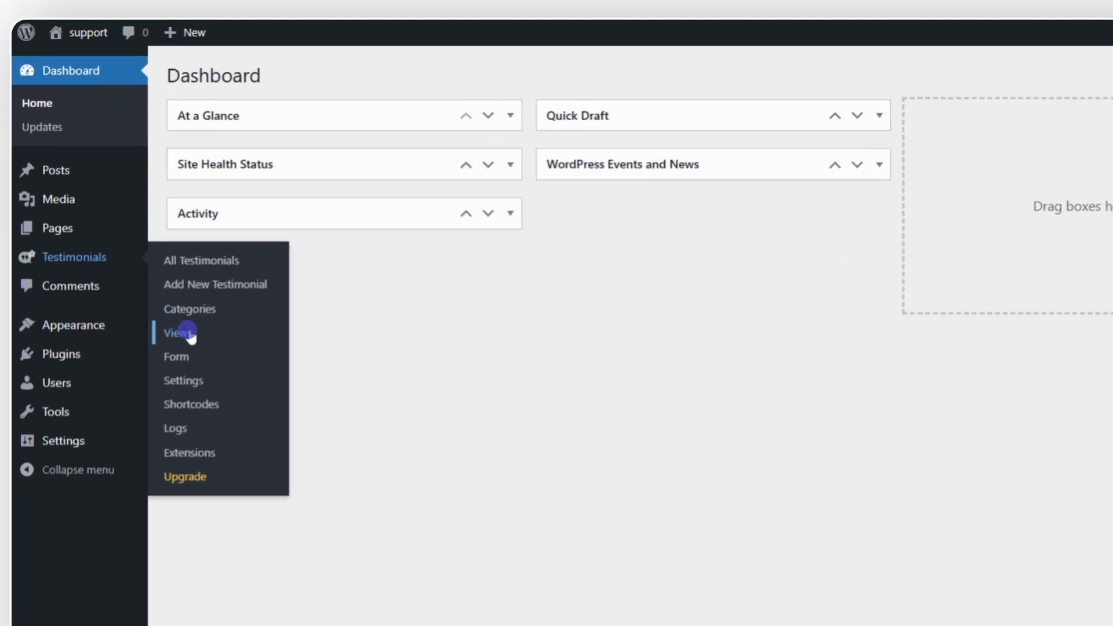
Open the Strong Testimonials Views list from the Testimonials sidebar menu.
click(177, 333)
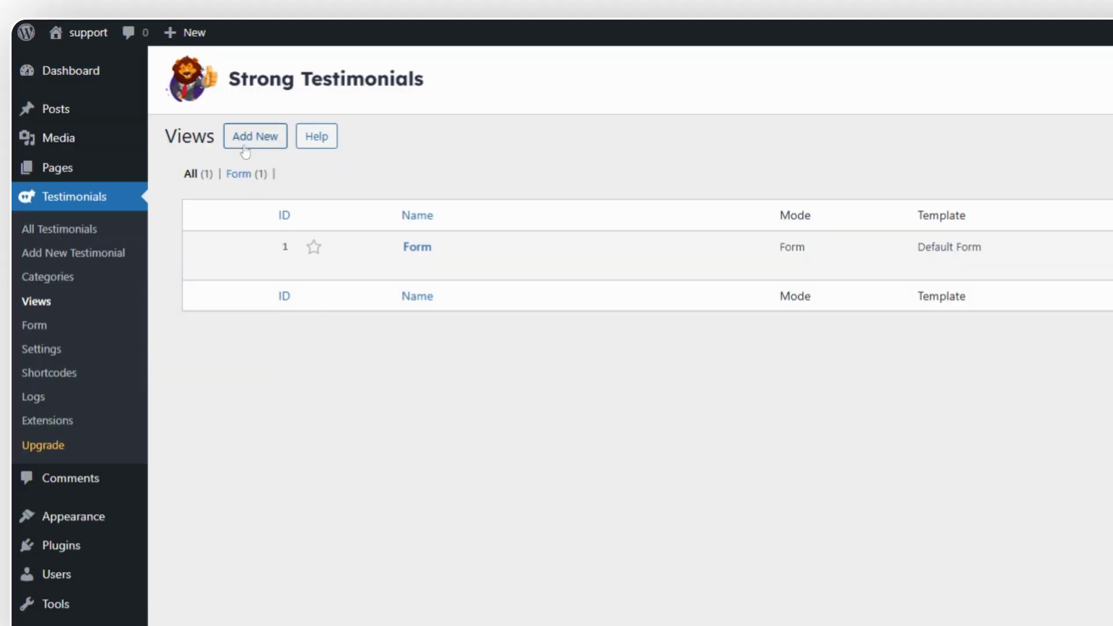
Add a new view named 'Display' in Display mode and save it.
click(255, 136)
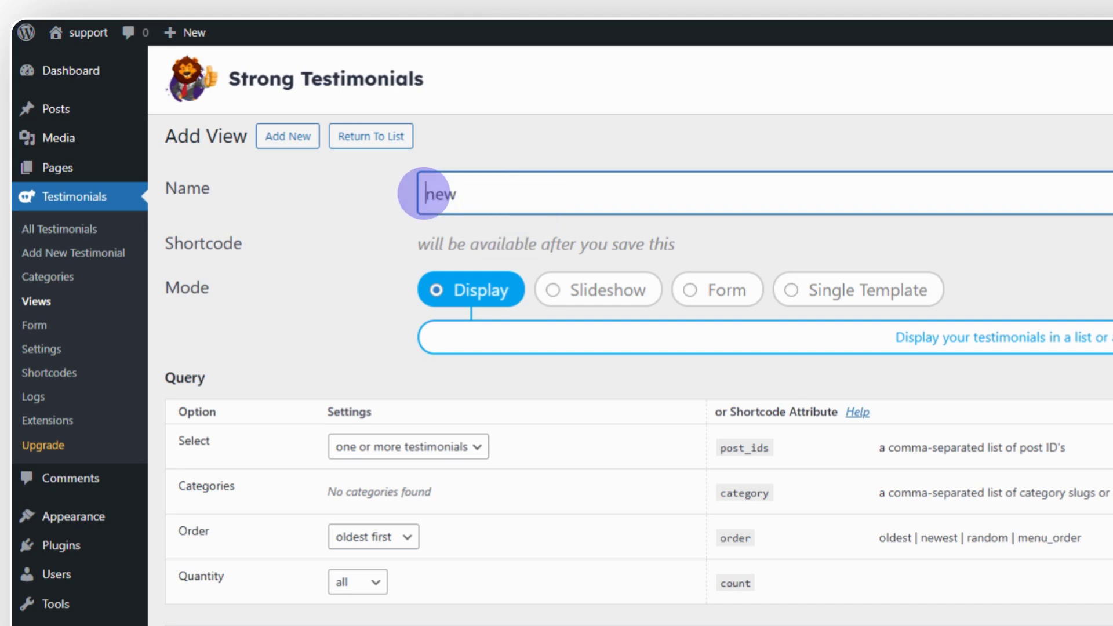
text(Display)
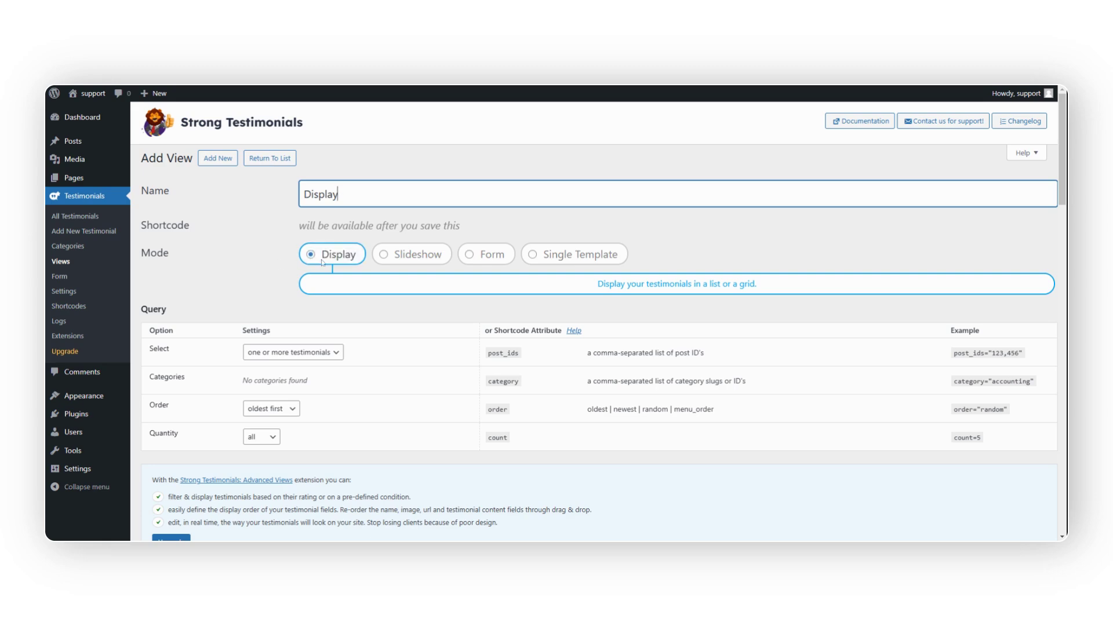
scroll(down, 3)
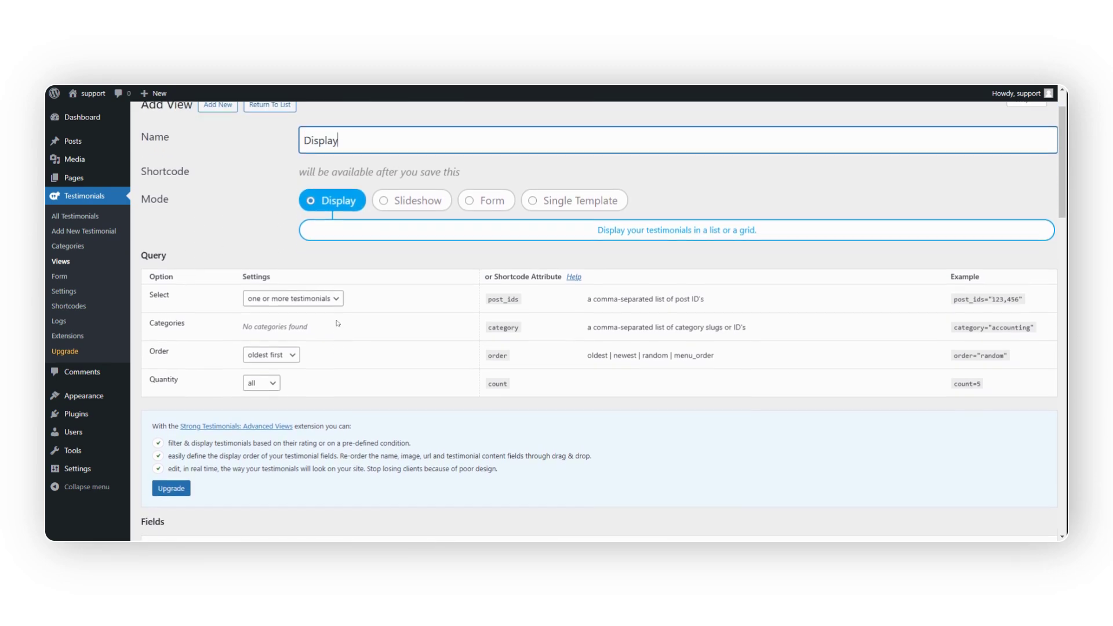
scroll(down, 3)
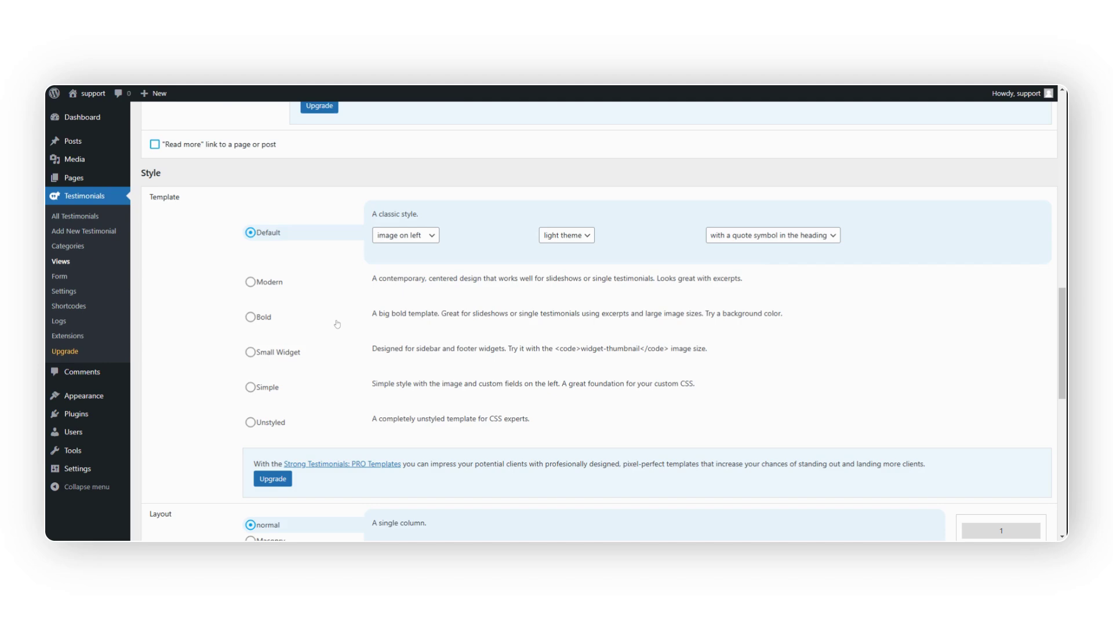
scroll(down, 3)
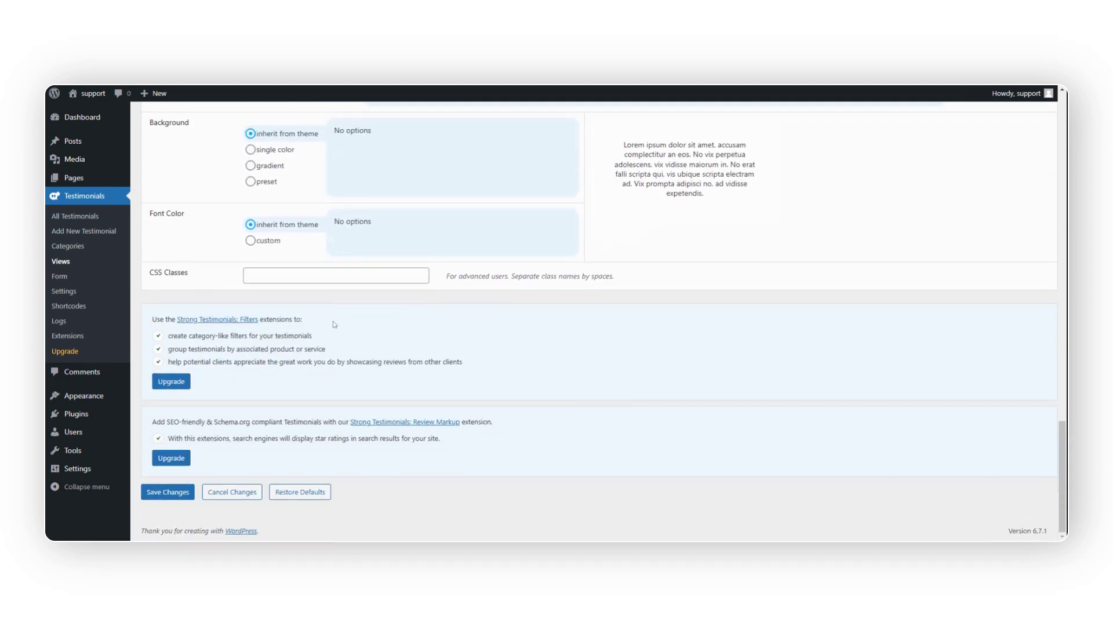
click(167, 492)
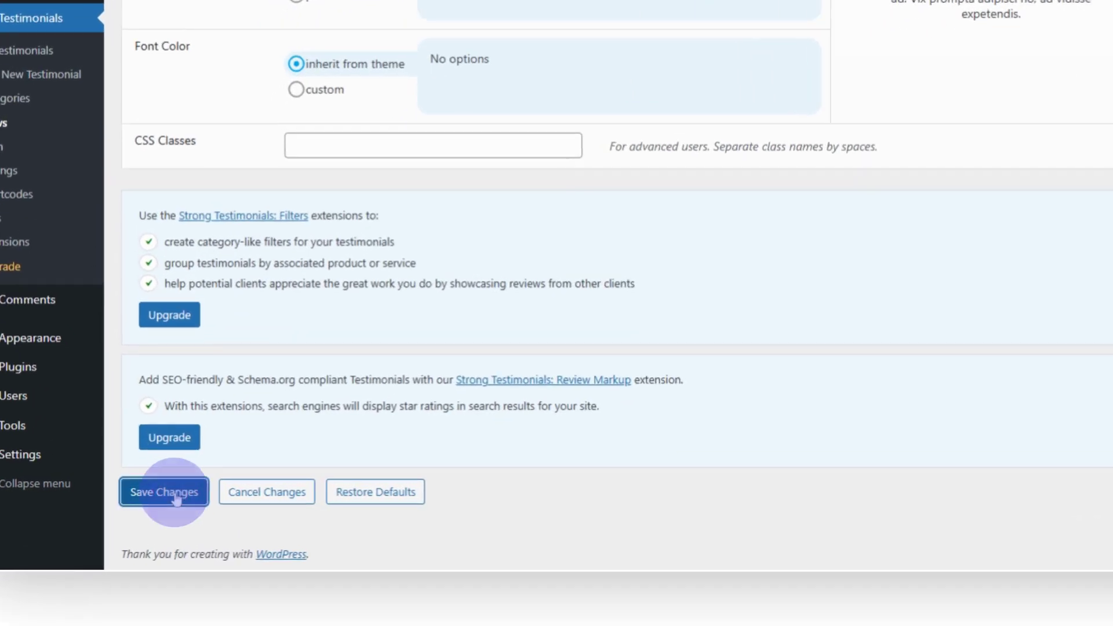
click(163, 491)
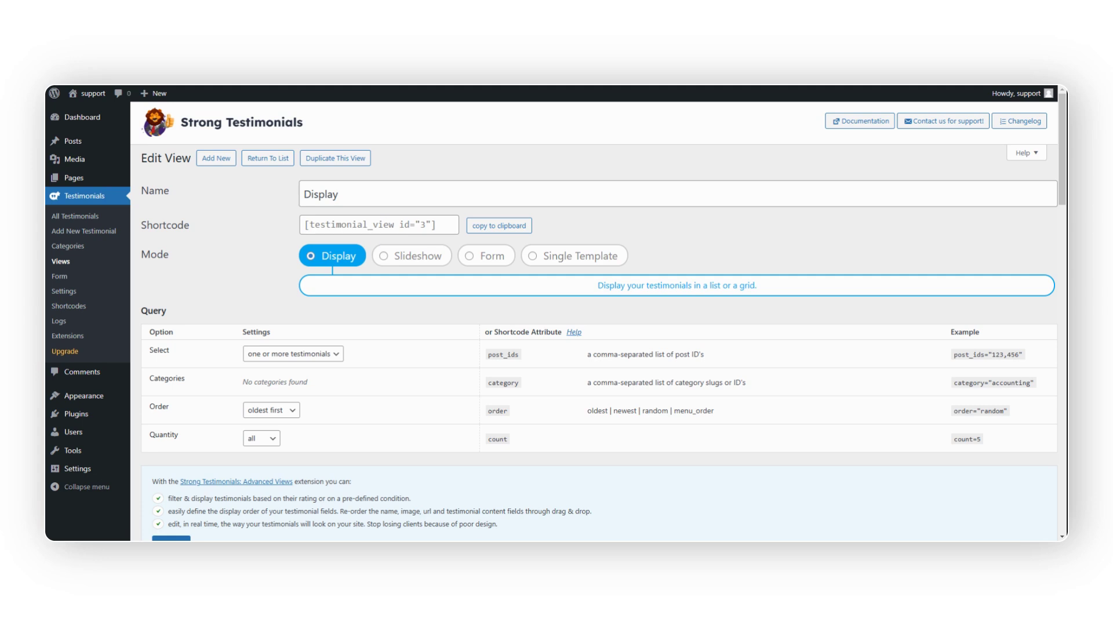
Copy the Display view's shortcode to the clipboard.
click(499, 226)
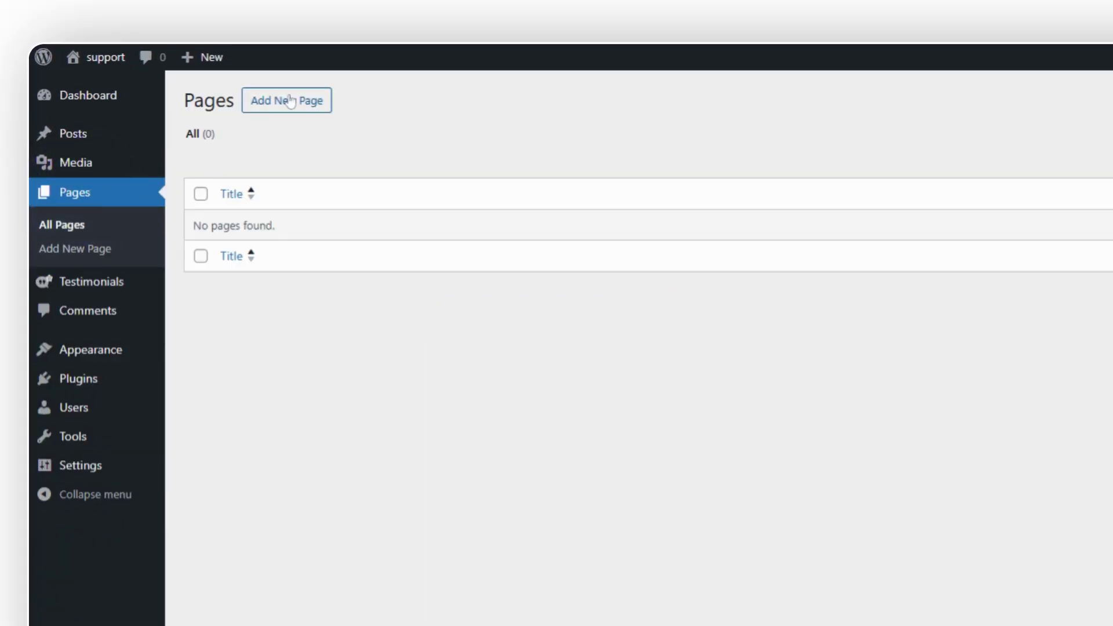
Publish a new 'Testimonials' page with the view shortcode and view it live.
click(287, 100)
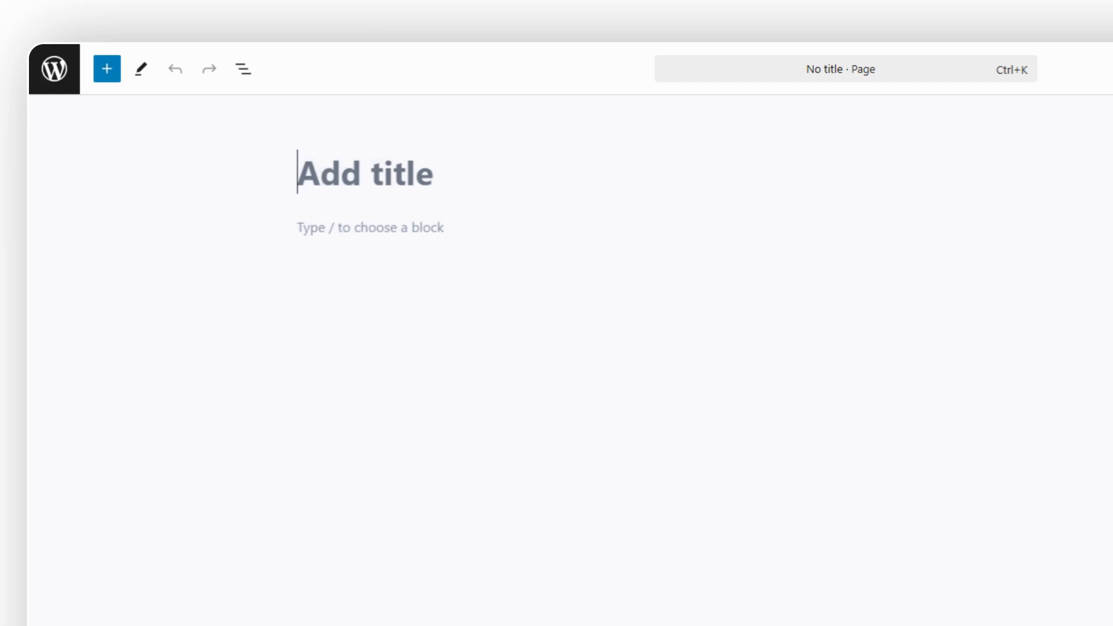
text(Testimonia)
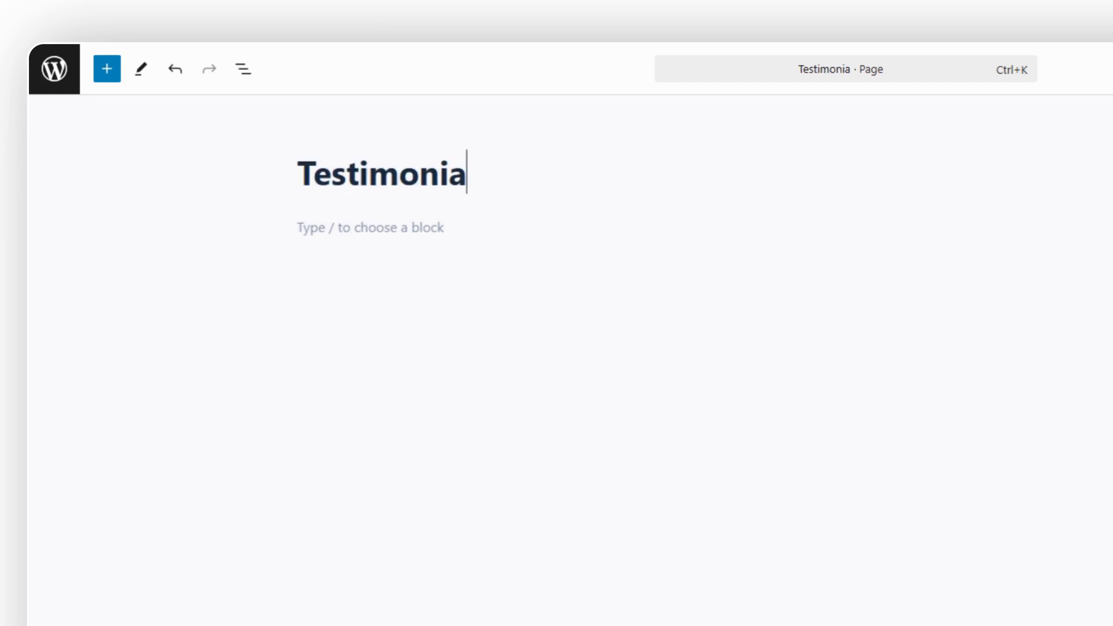
text(ls)
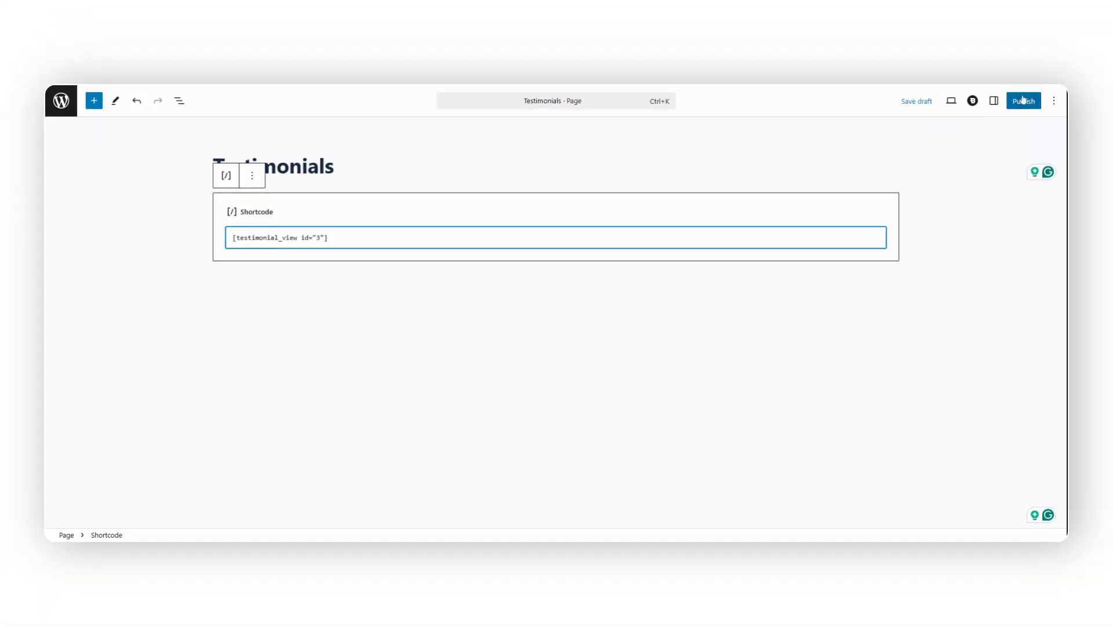
click(1024, 101)
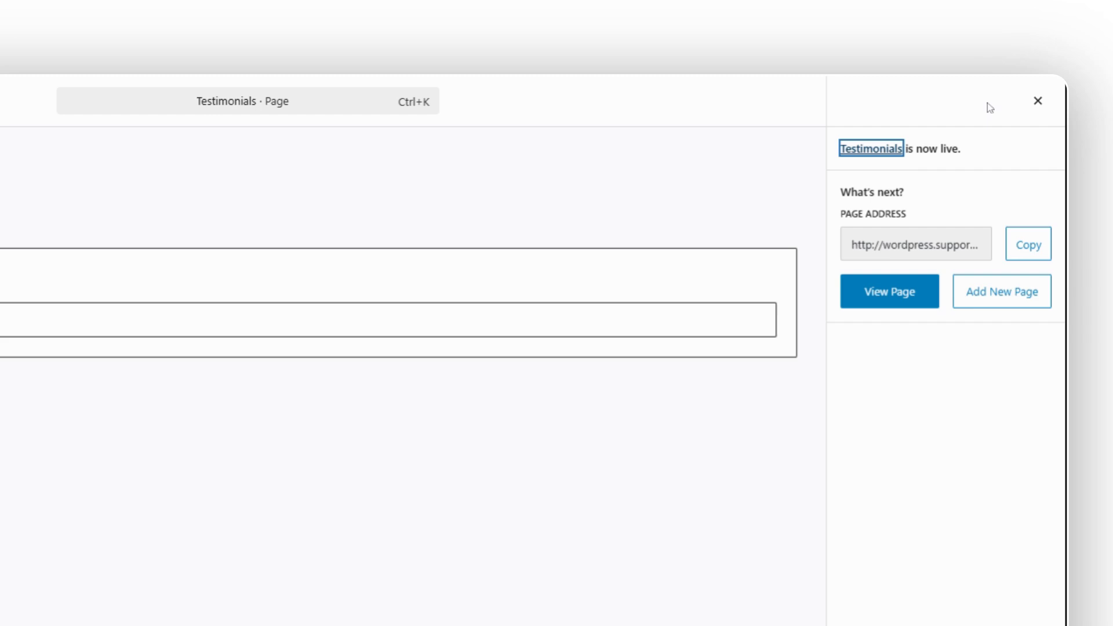
click(889, 291)
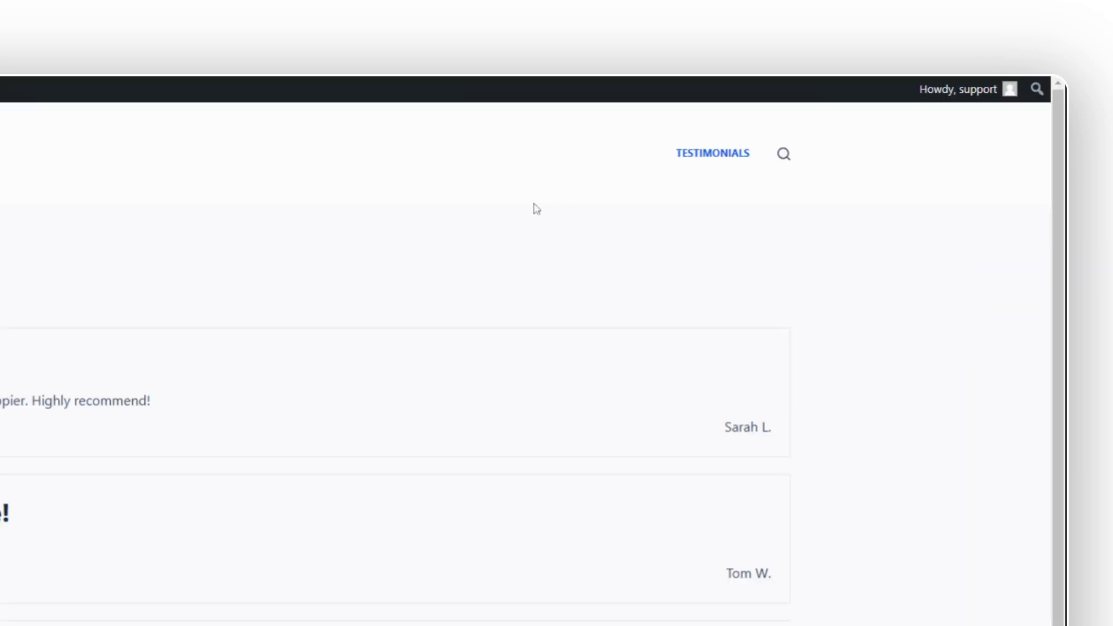